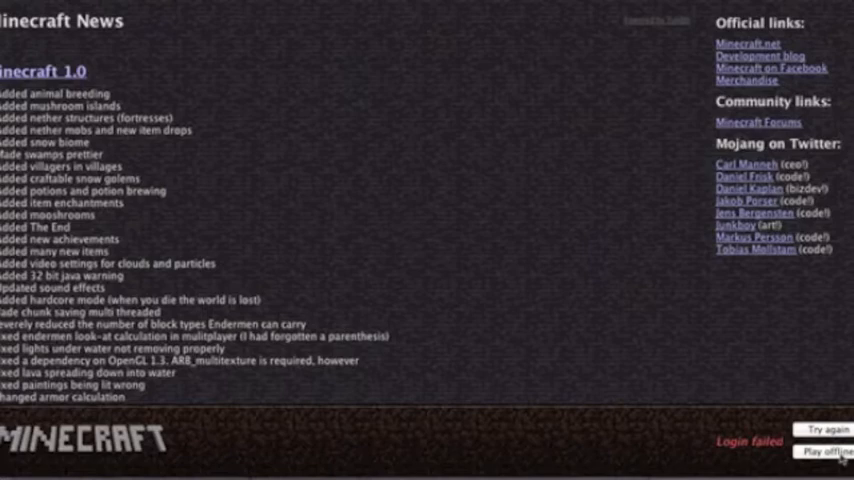
- Launch Minecraft Beta 1.8.1 offline after the failed login
left_click(824, 452)
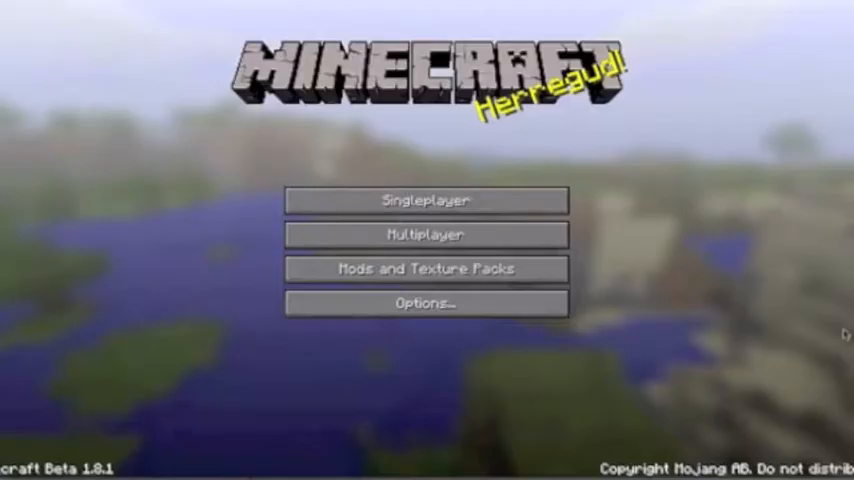
mouse_move(528, 192)
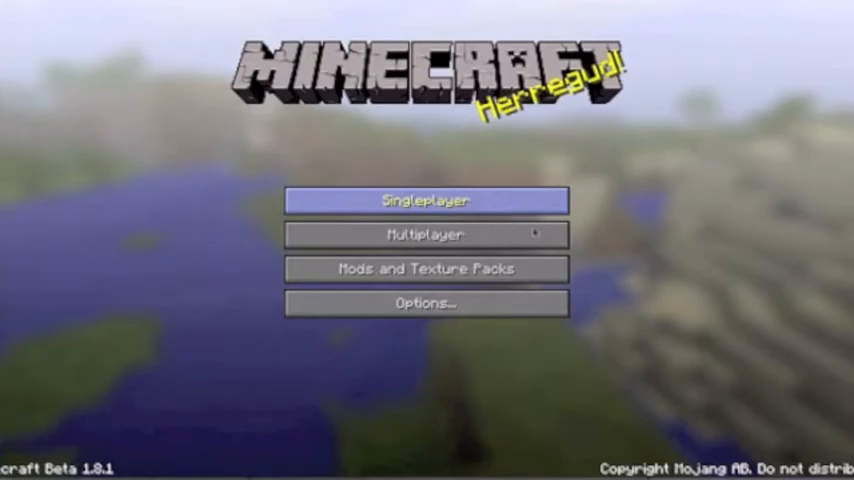
- Start setting up a brand-new singleplayer world
left_click(426, 200)
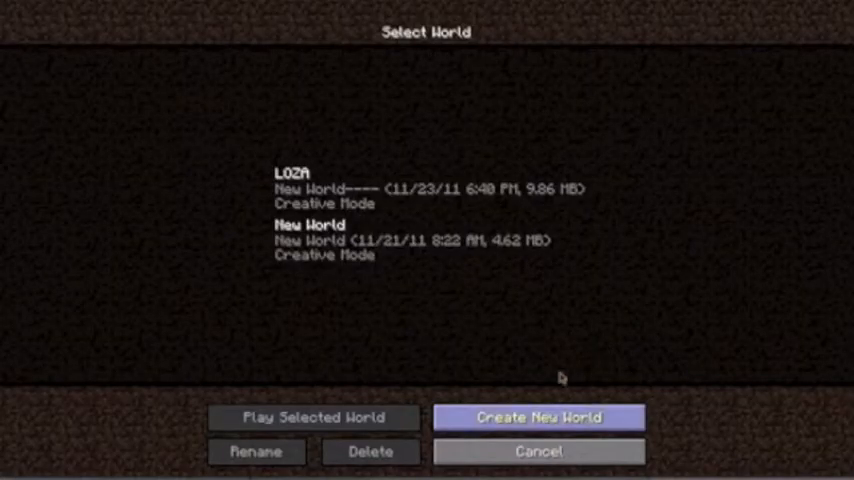
left_click(538, 416)
type("Today it said M")
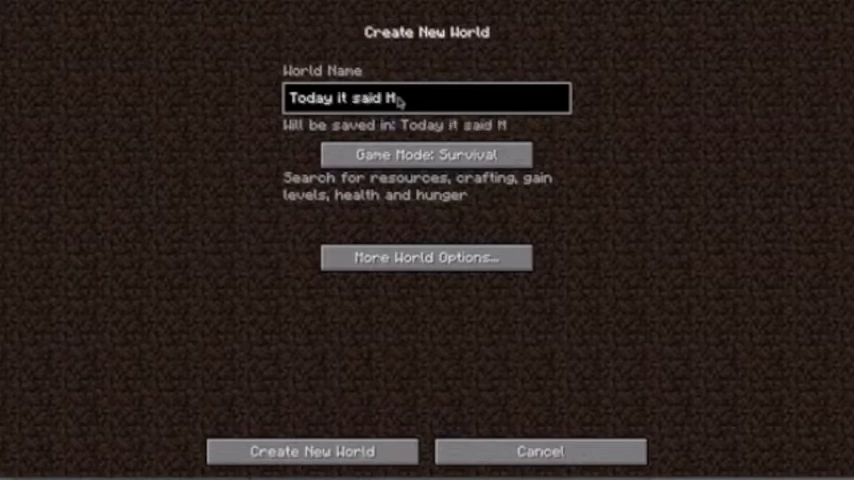
- Name the world 'Today it said Mereggud Lets play'
type("ereggu")
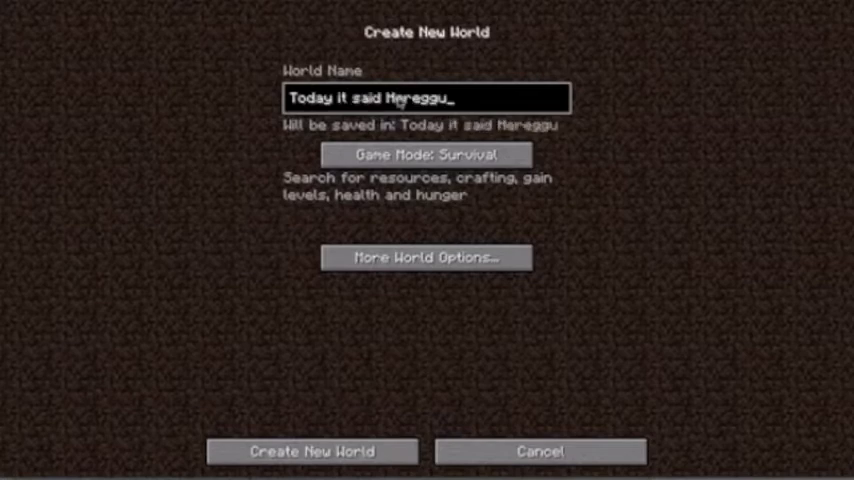
type("d Lets p")
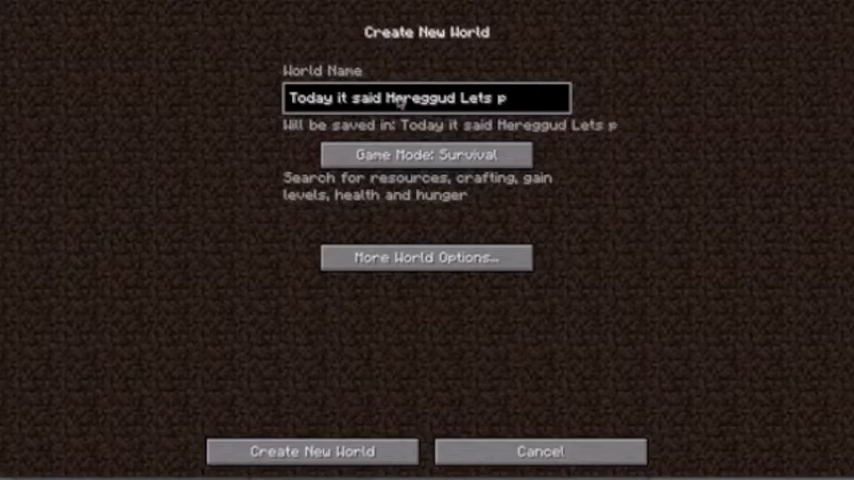
type("la")
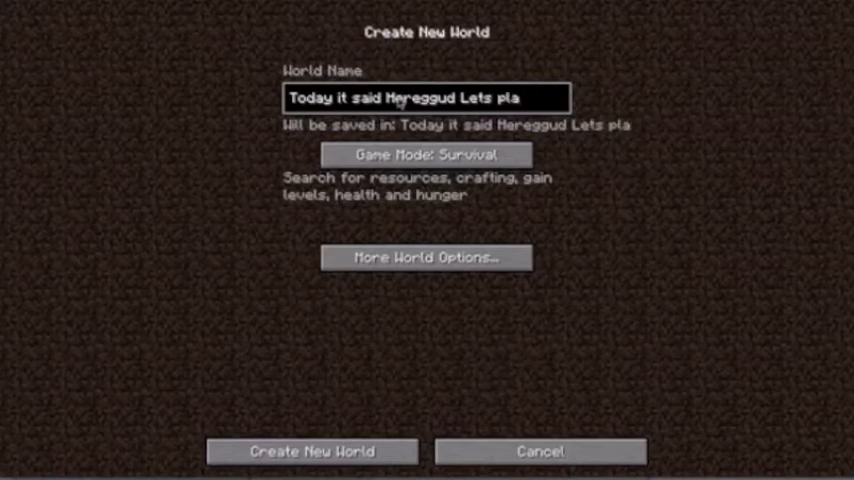
type("y")
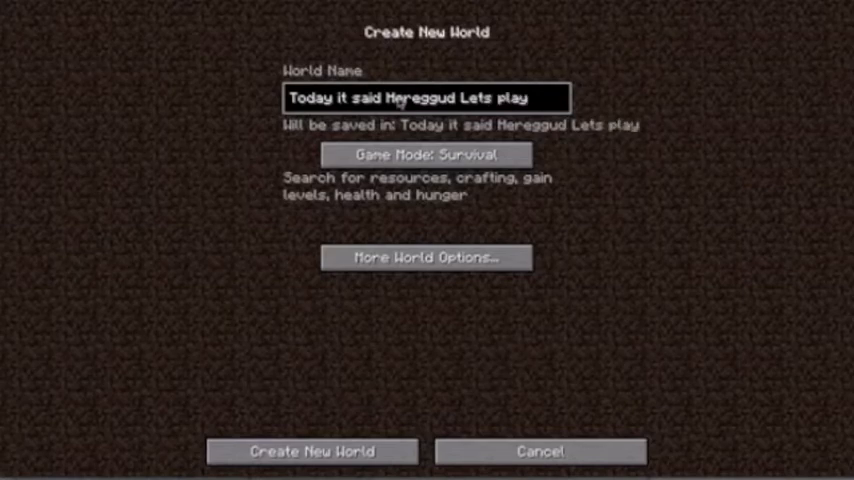
key("backspace")
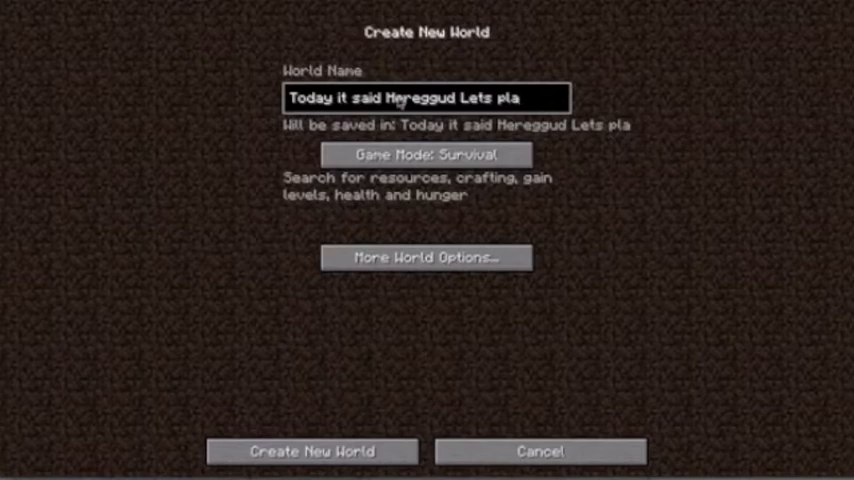
type("y")
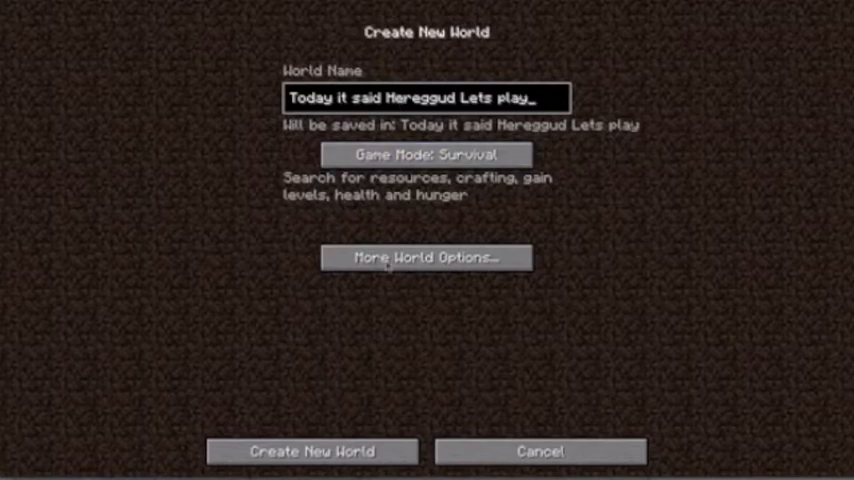
- Enter the seed 'IOZA IS CRAZY' in More World Options and confirm it
left_click(426, 256)
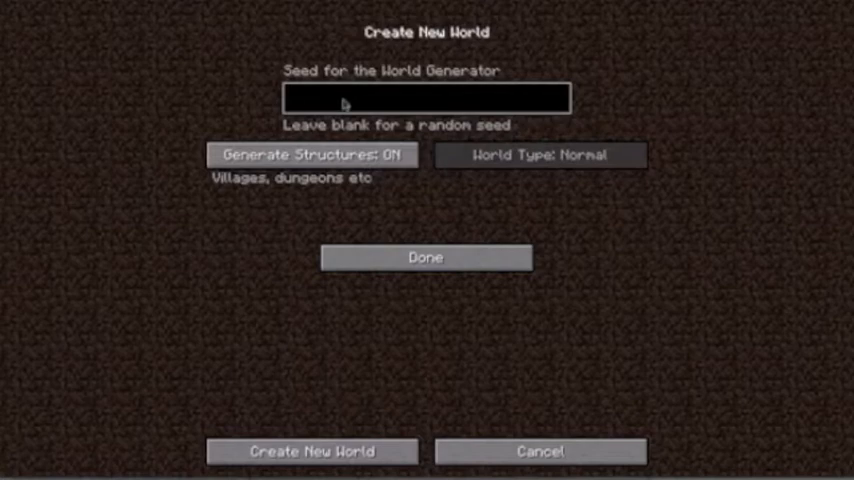
type("IOZA IS CRAKK")
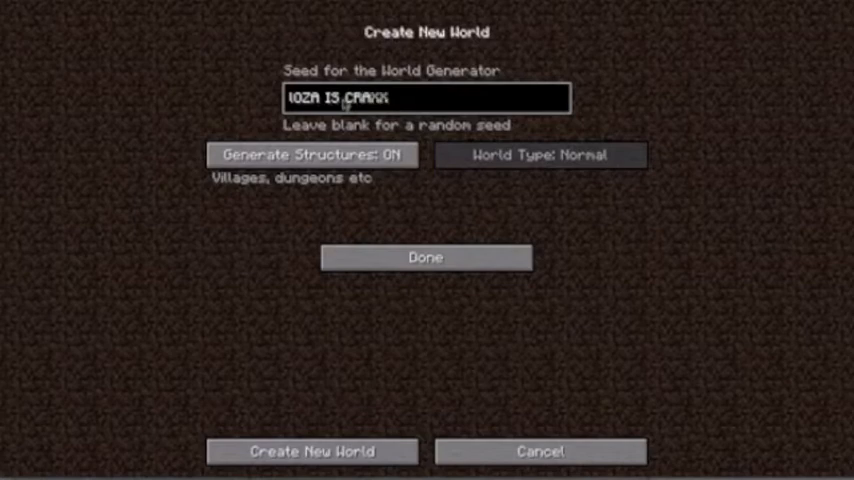
key("Backspace")
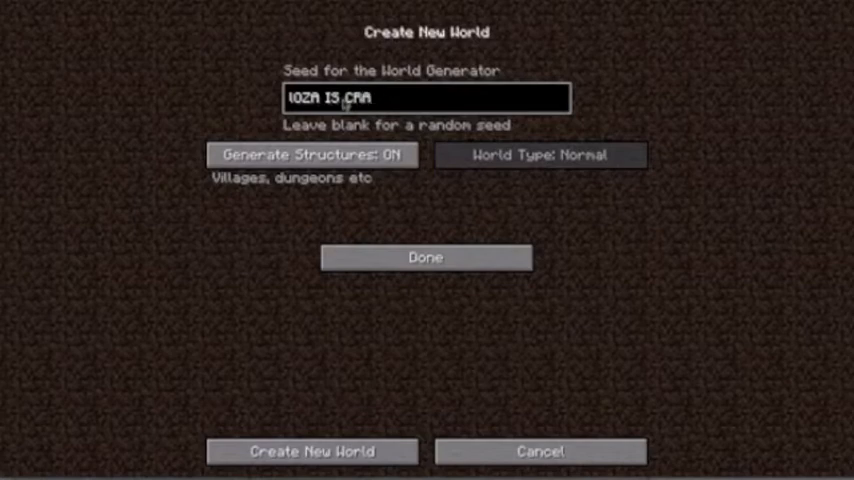
type("ZY")
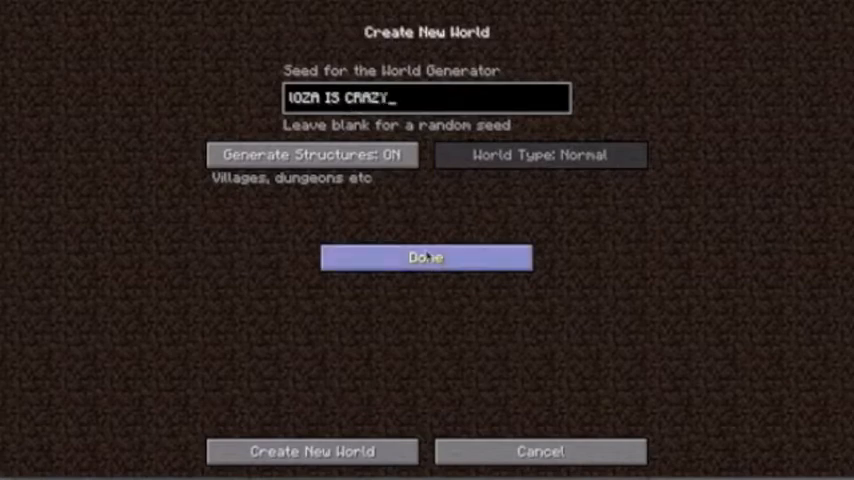
left_click(426, 256)
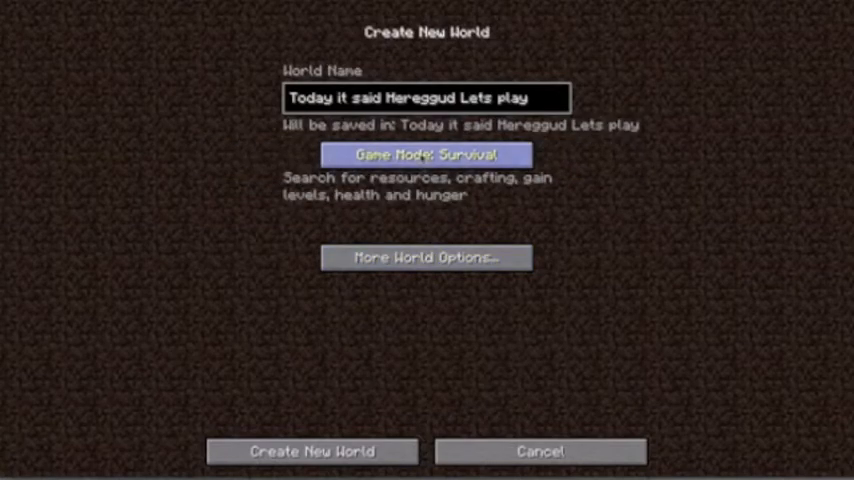
left_click(428, 154)
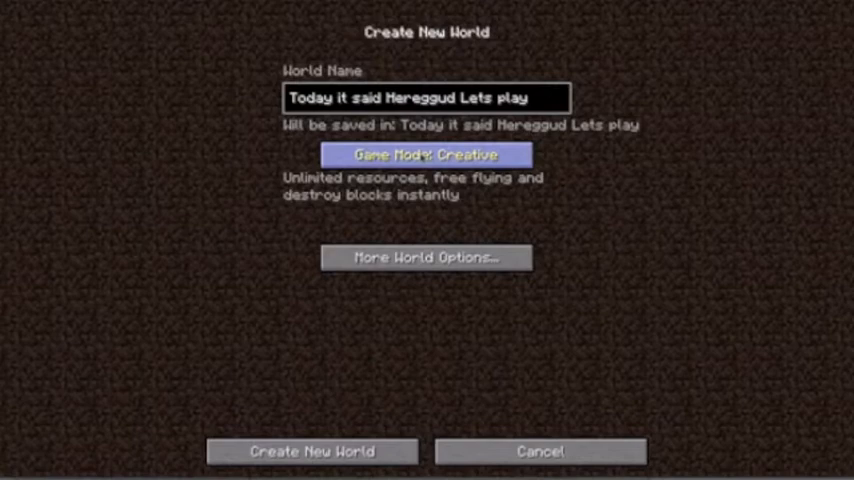
left_click(426, 156)
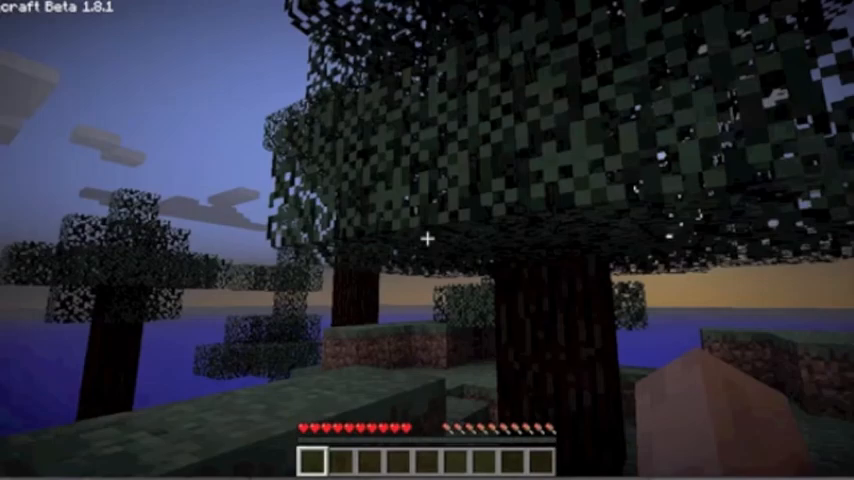
mouse_move(428, 240)
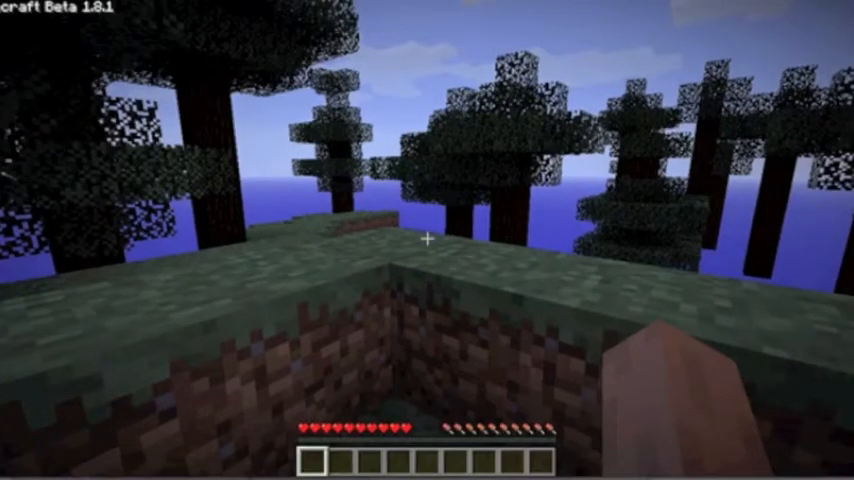
mouse_move(428, 240)
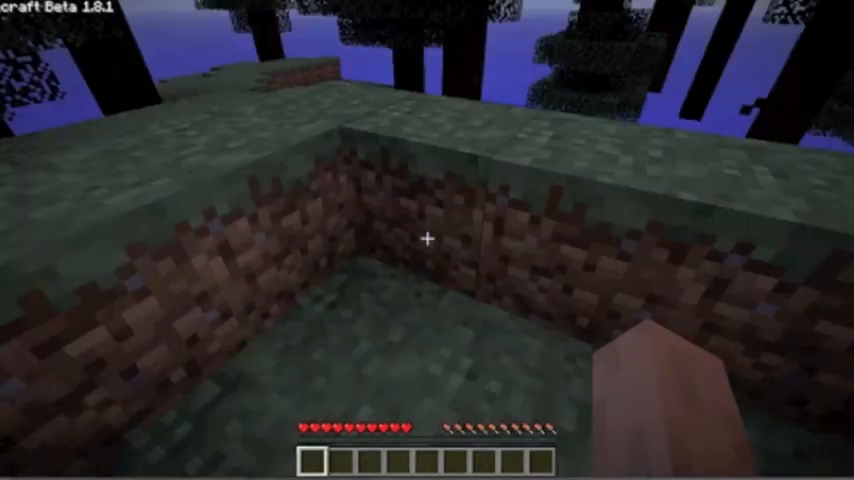
- Pause the game to bring up the game menu
key("Escape")
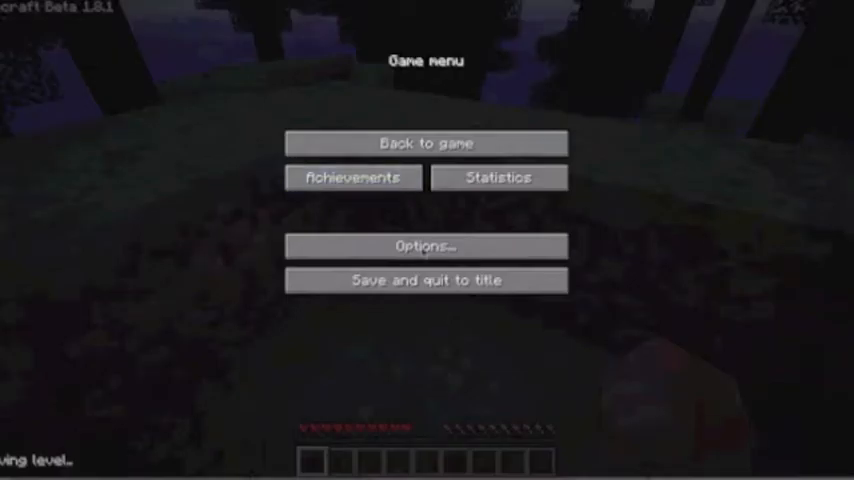
mouse_move(426, 246)
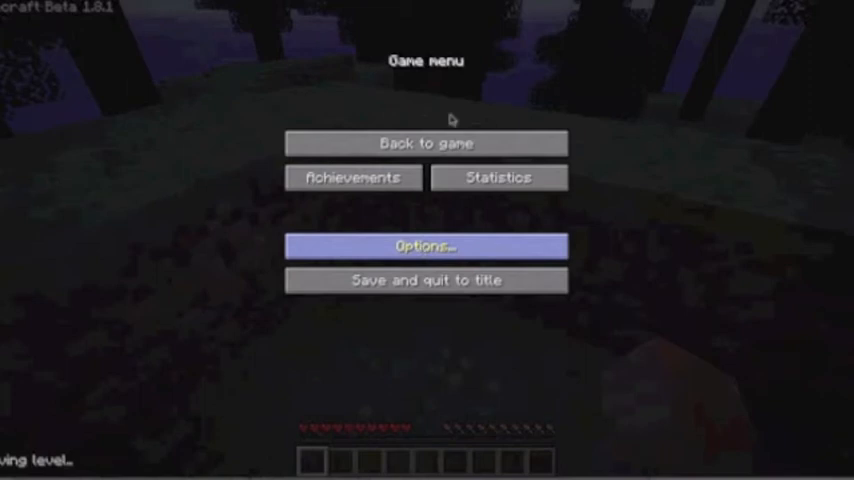
- In Video Settings, set graphics to Fast and turn off view bobbing and smooth lighting
left_click(424, 244)
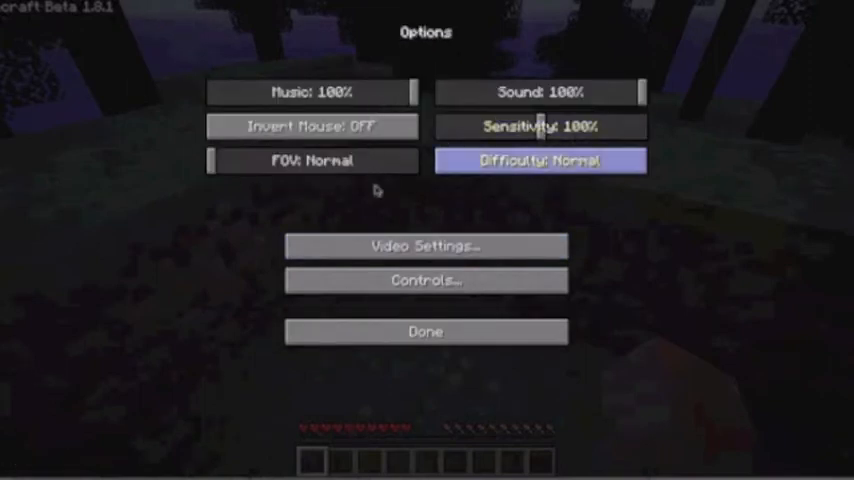
mouse_move(424, 246)
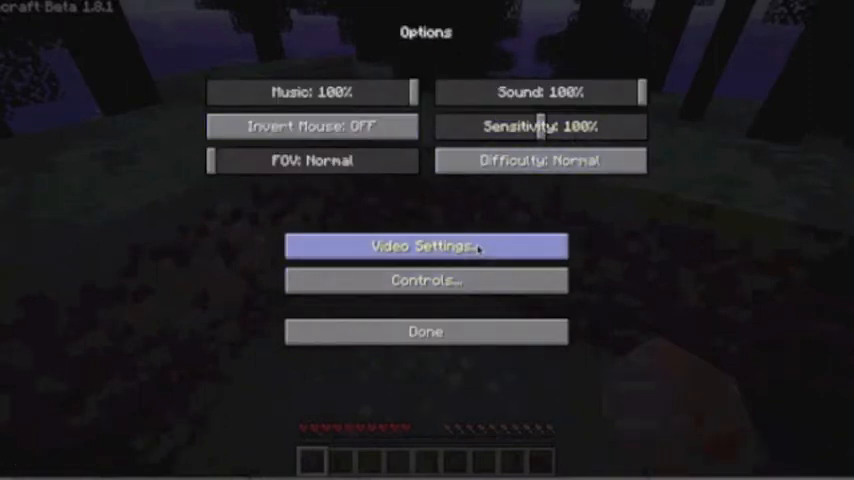
left_click(424, 246)
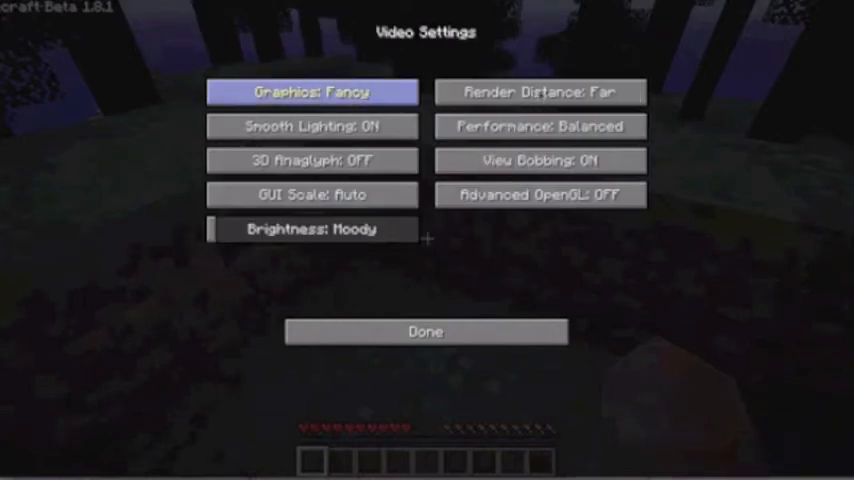
left_click(312, 92)
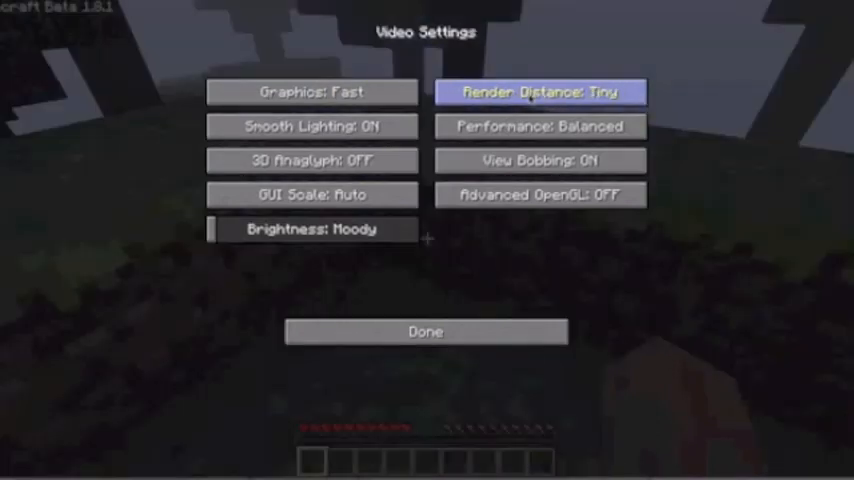
mouse_move(578, 172)
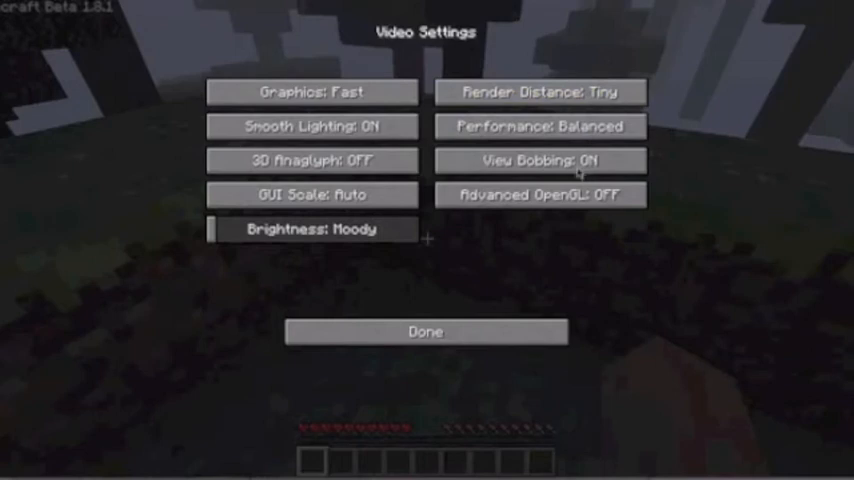
left_click(540, 160)
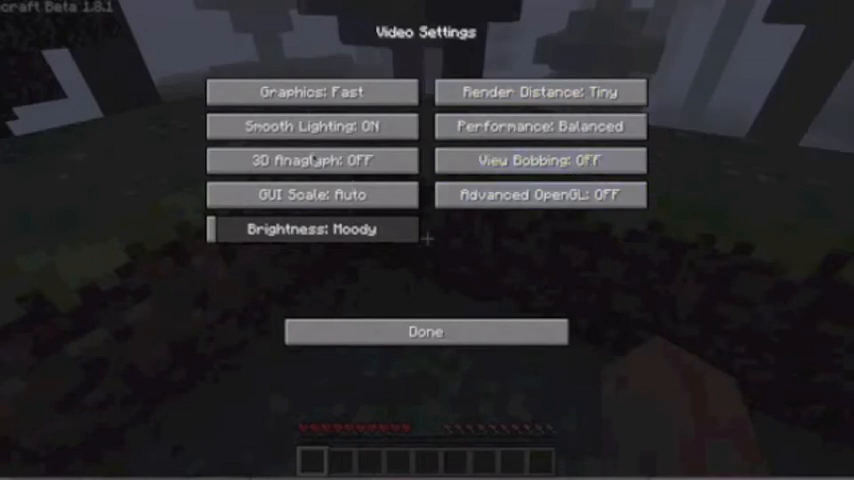
left_click(312, 126)
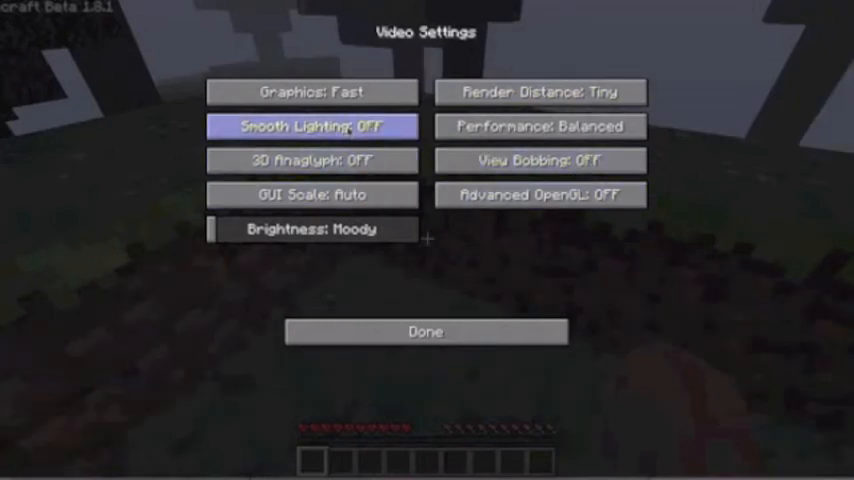
- Leave the settings menus and resume playing in the world
left_click(424, 332)
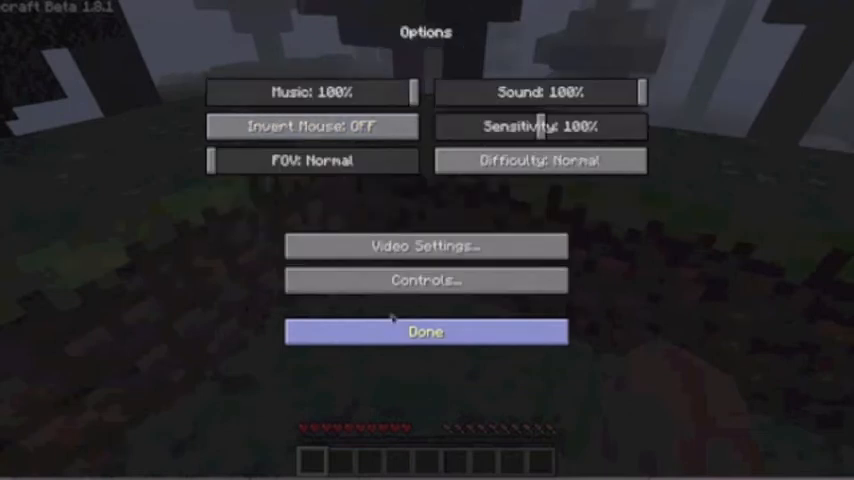
mouse_move(470, 130)
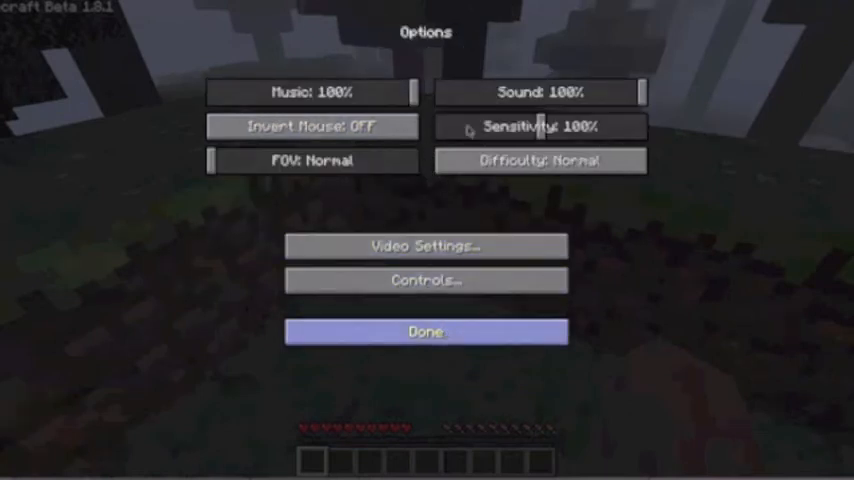
left_click(424, 332)
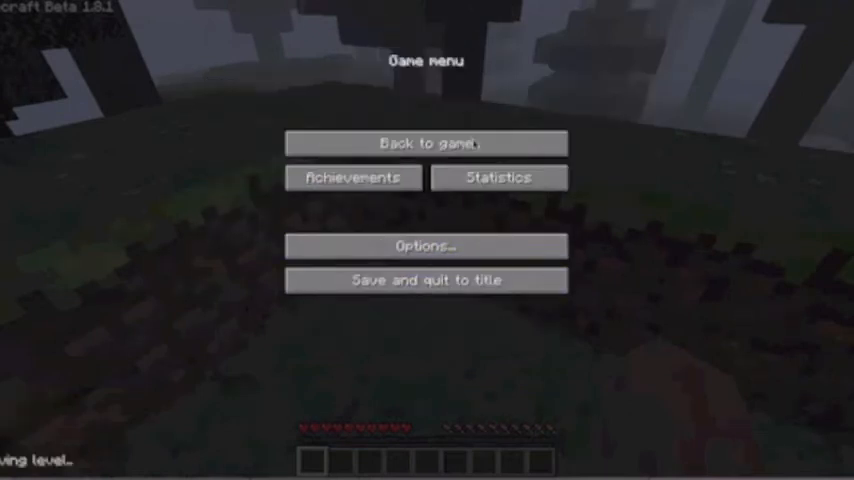
mouse_move(426, 144)
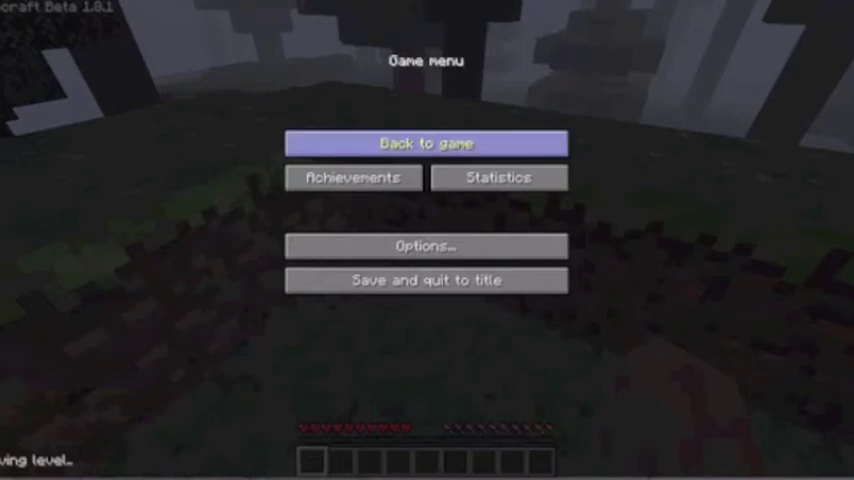
left_click(424, 144)
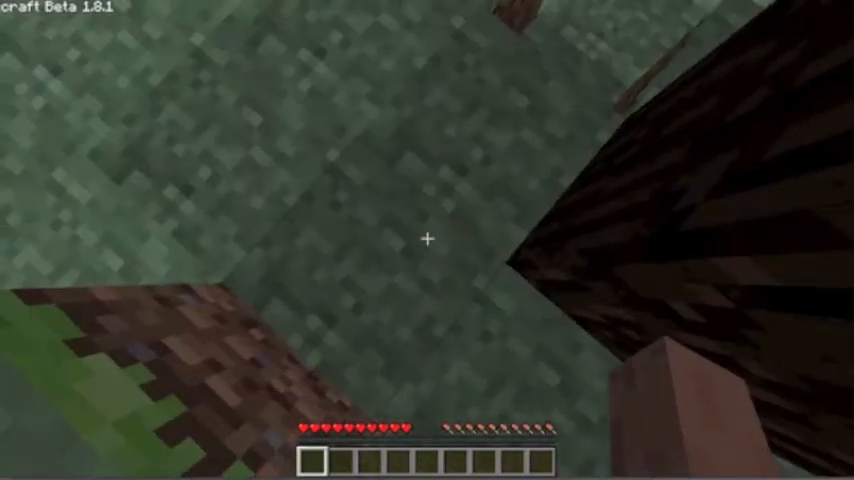
mouse_move(428, 240)
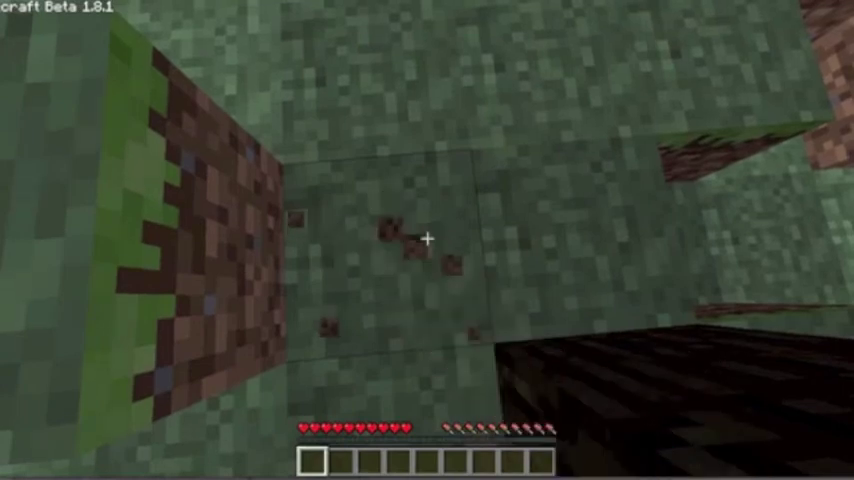
- Dig the grass and dirt blocks below to start a shaft beside the tree
left_click(428, 238)
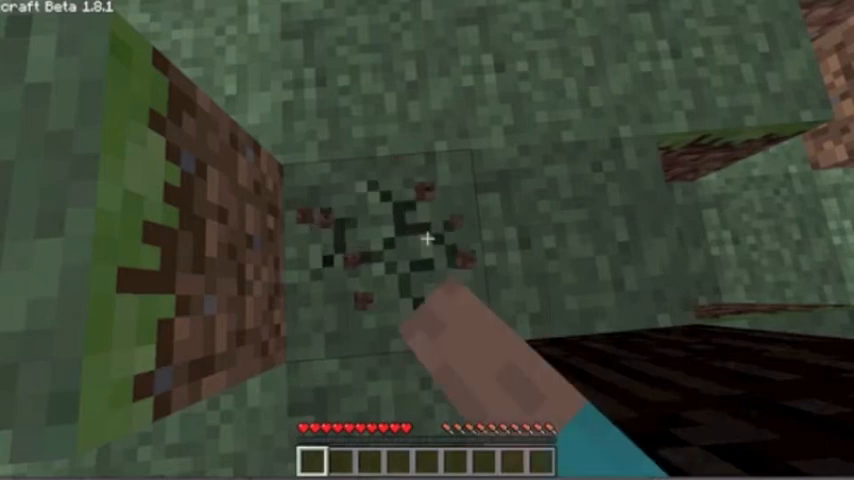
left_click(428, 240)
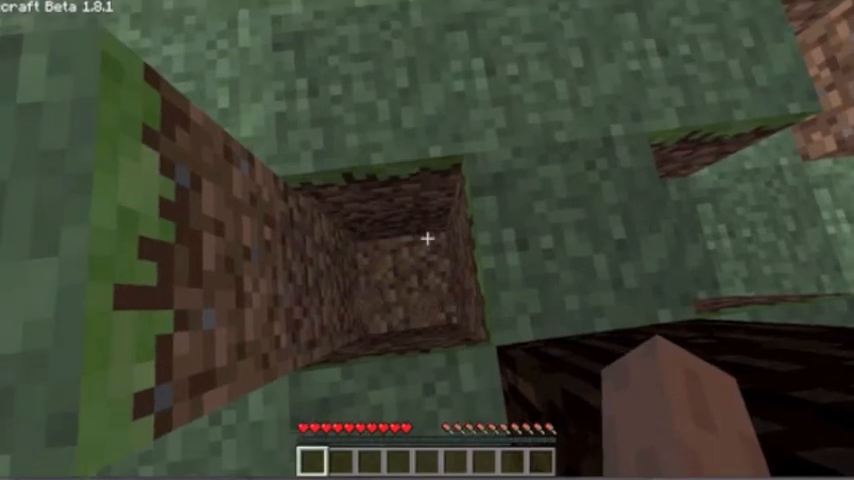
mouse_move(428, 200)
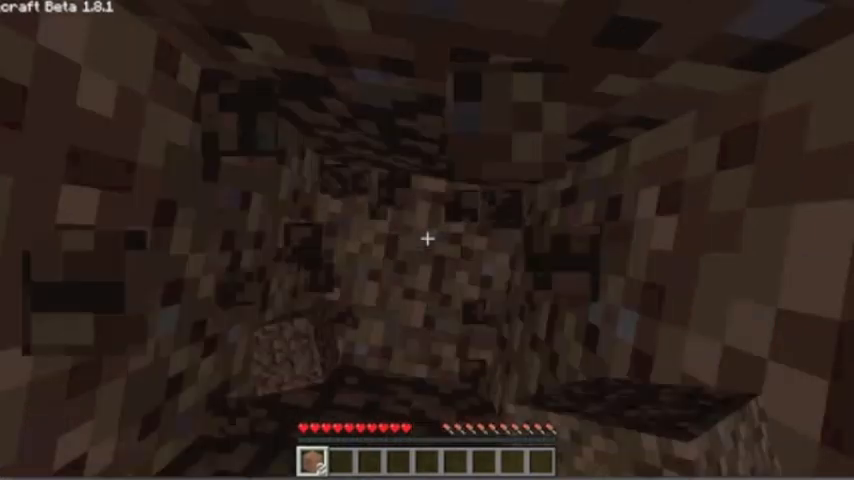
mouse_move(428, 240)
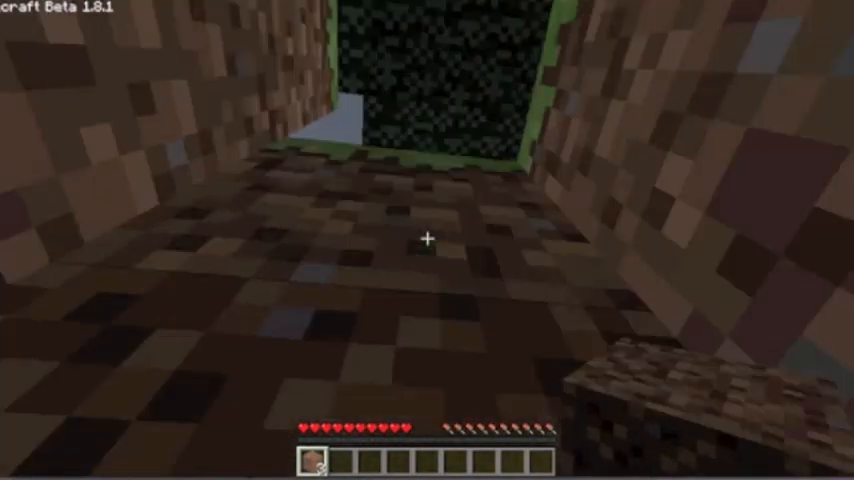
mouse_move(428, 240)
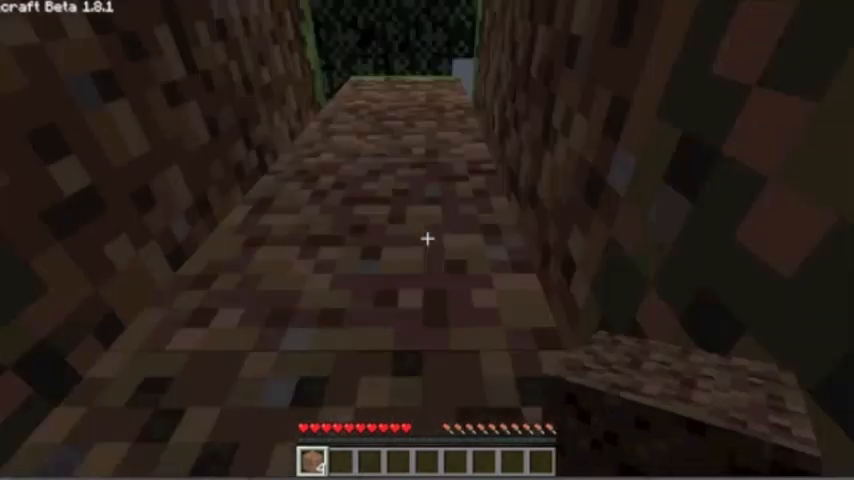
mouse_move(428, 240)
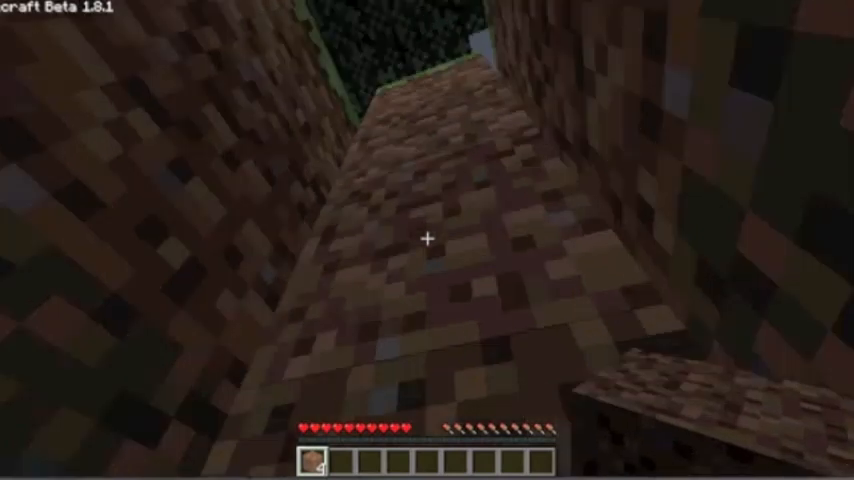
mouse_move(428, 240)
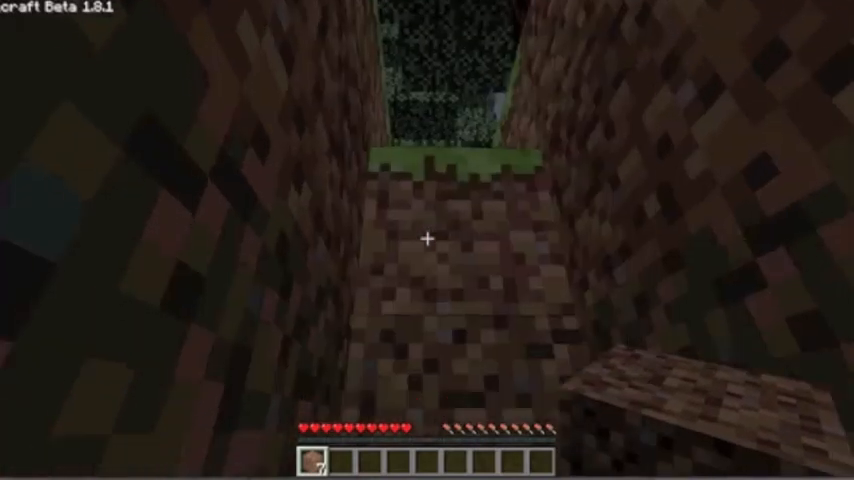
mouse_move(428, 240)
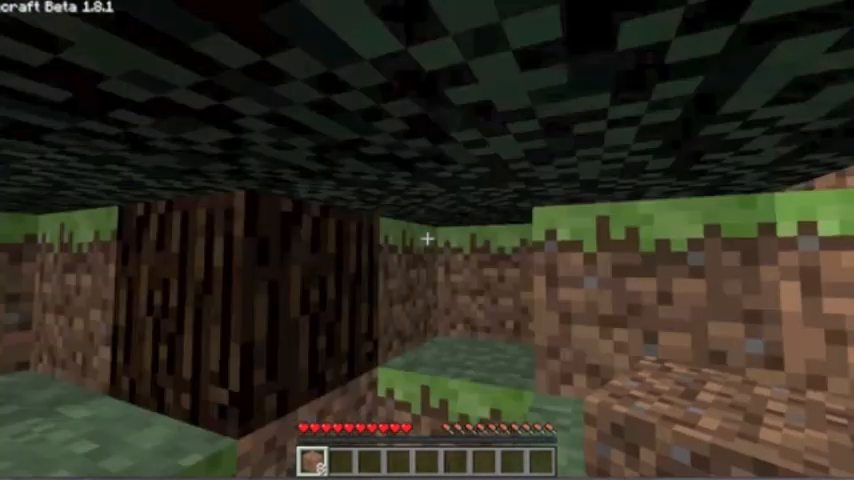
mouse_move(428, 240)
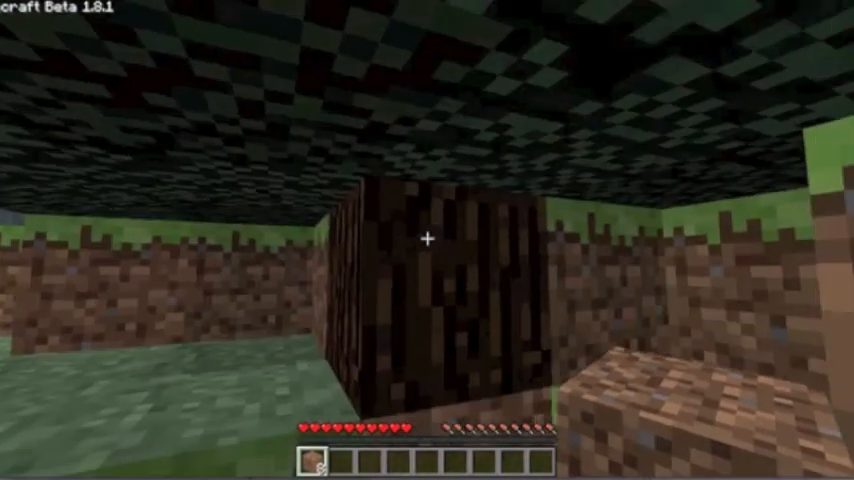
mouse_move(428, 240)
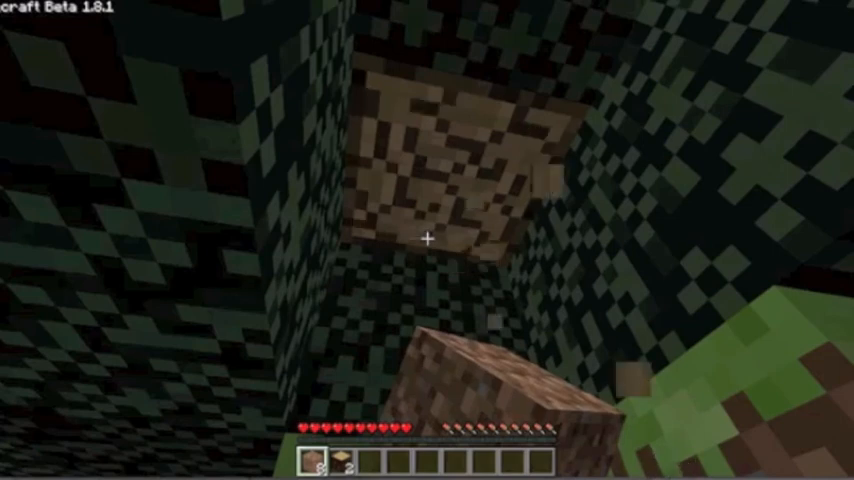
mouse_move(428, 240)
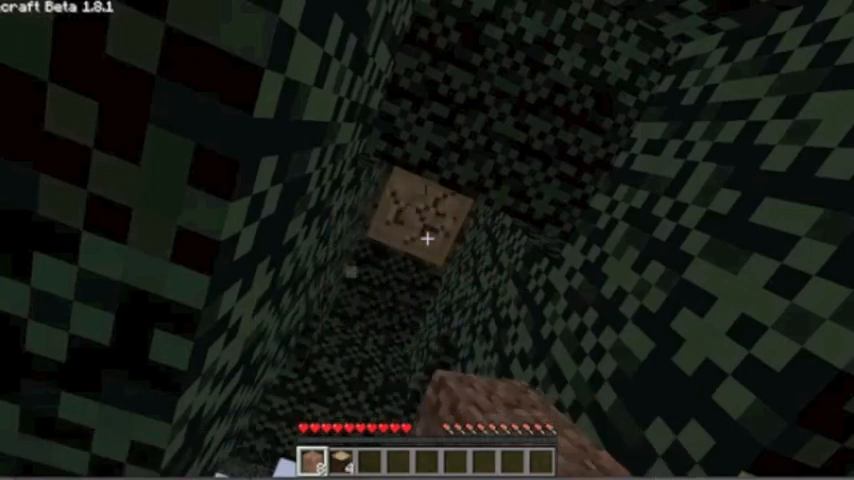
- Break the log overhead and bring up the inventory crafting grid
left_click(428, 238)
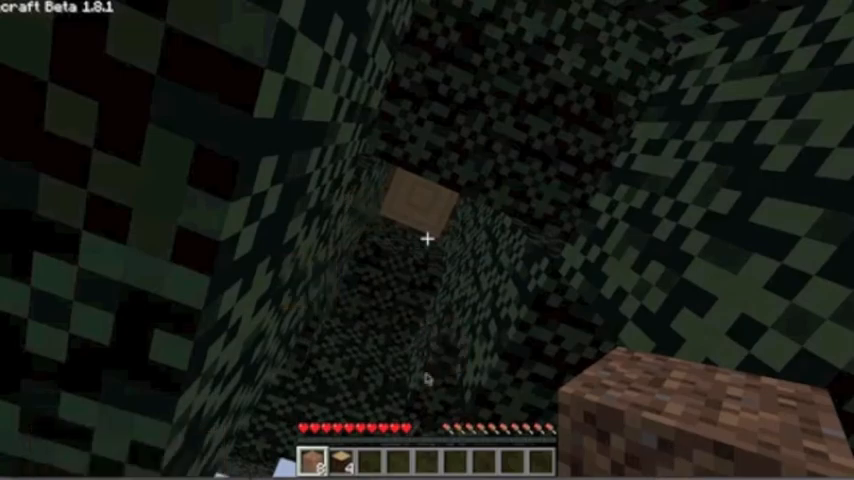
key("e")
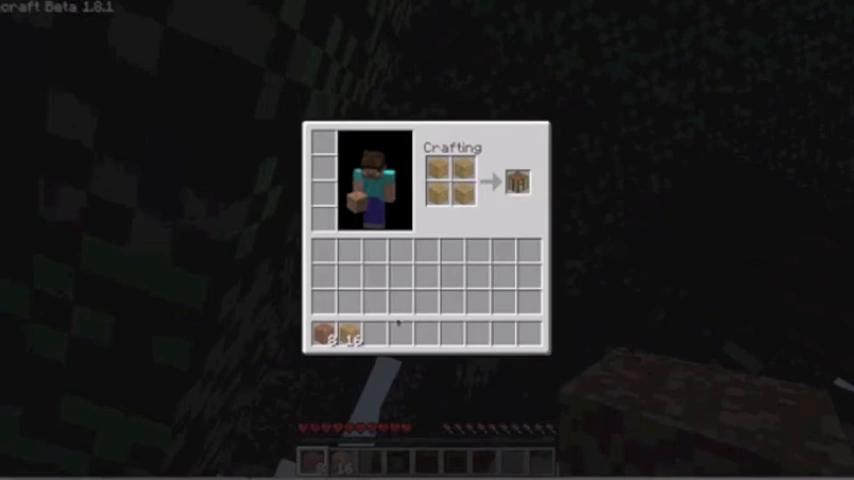
- Take the crafted crafting table and return to the world
left_click(516, 182)
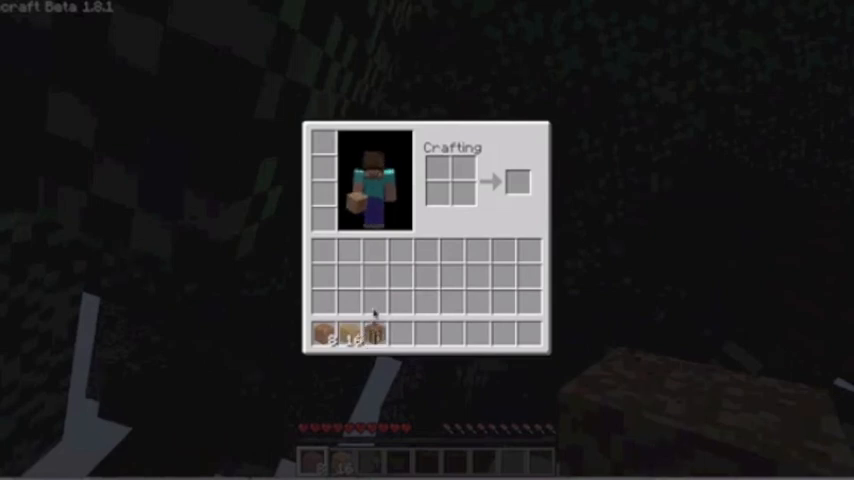
key("Escape")
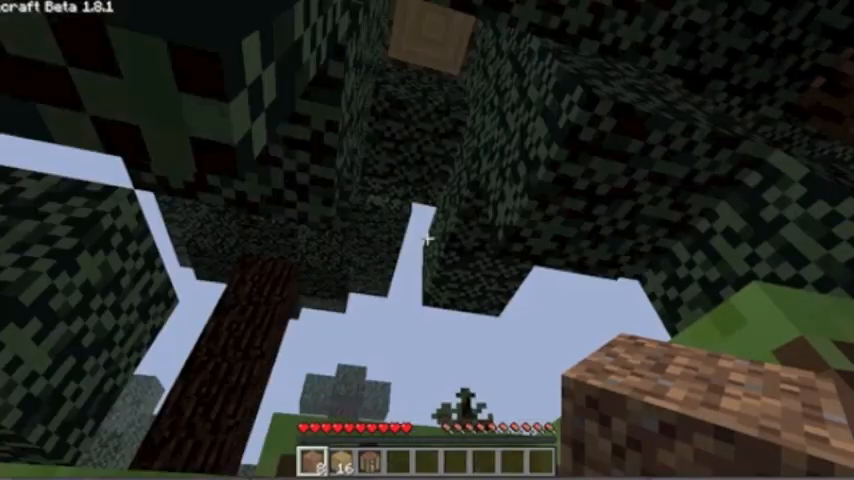
mouse_move(428, 240)
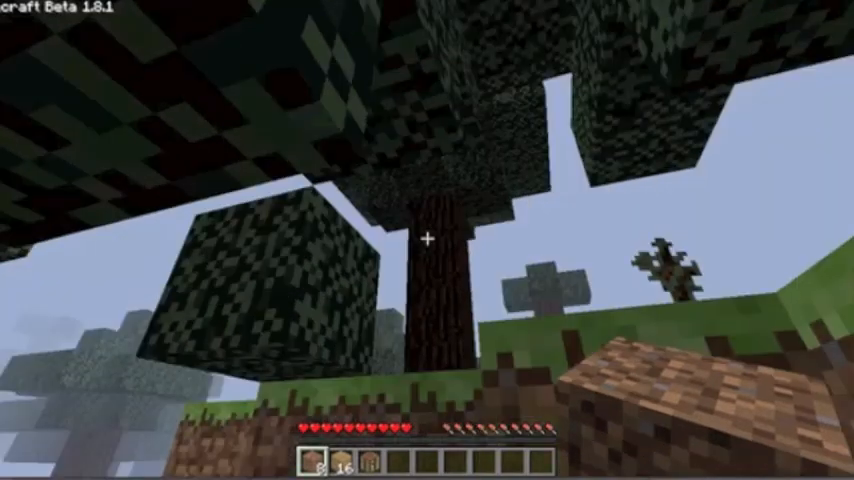
mouse_move(428, 240)
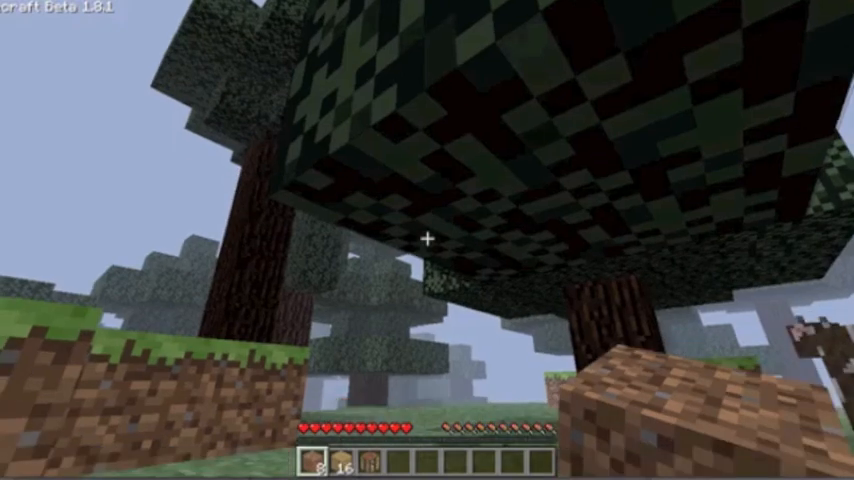
mouse_move(428, 240)
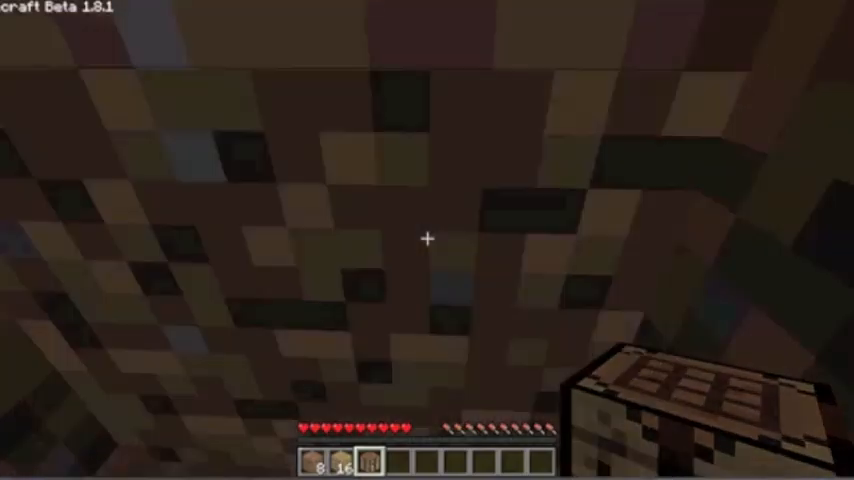
mouse_move(428, 240)
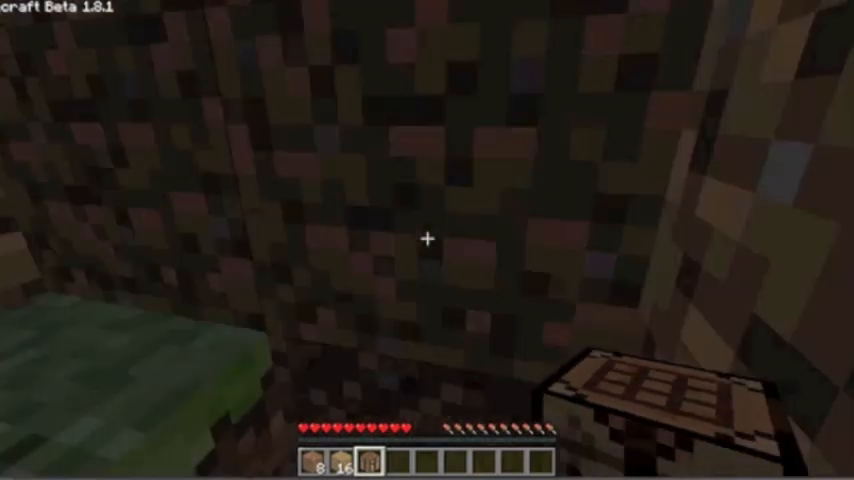
mouse_move(428, 240)
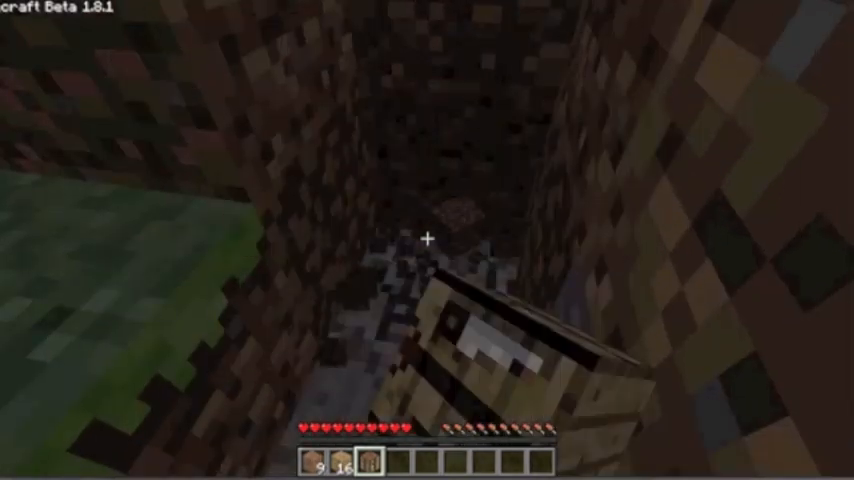
- Bring up the placed crafting table's three-by-three grid
key("e")
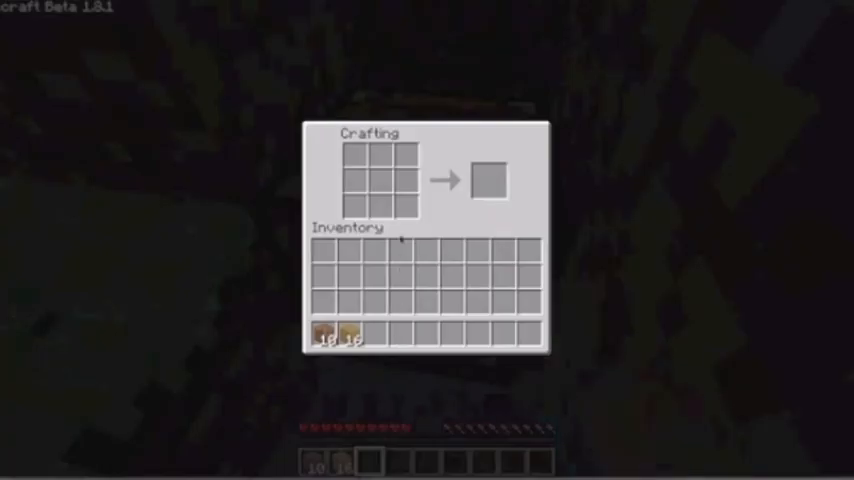
- Craft sticks from two wooden planks in the crafting grid
key("Escape")
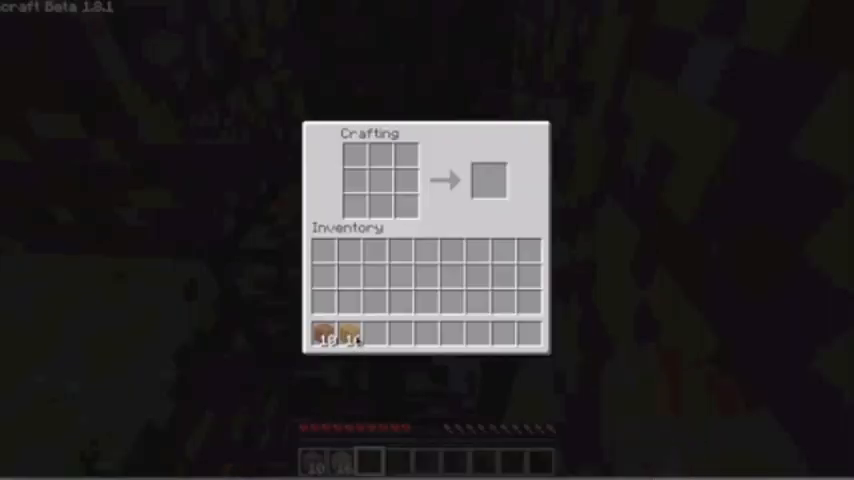
mouse_move(348, 336)
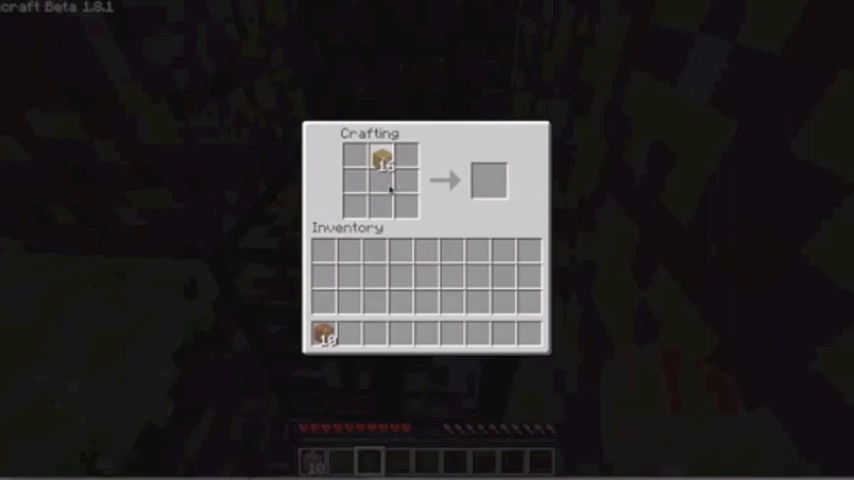
left_click(388, 192)
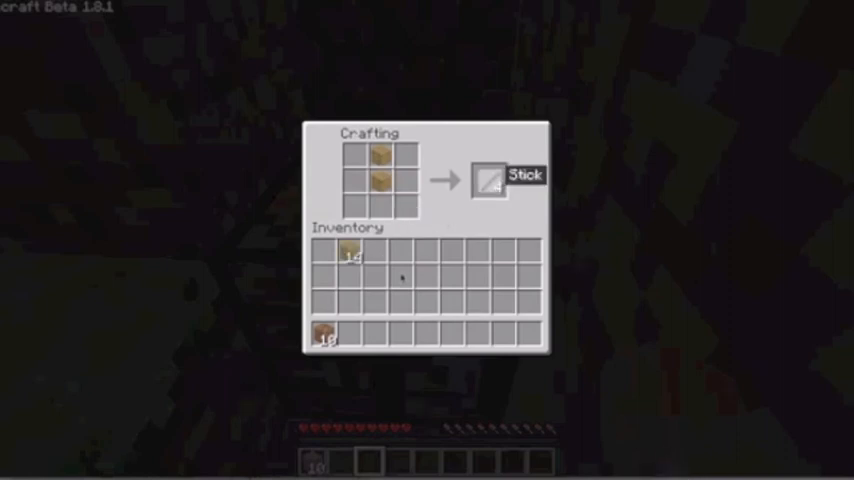
left_click(492, 178)
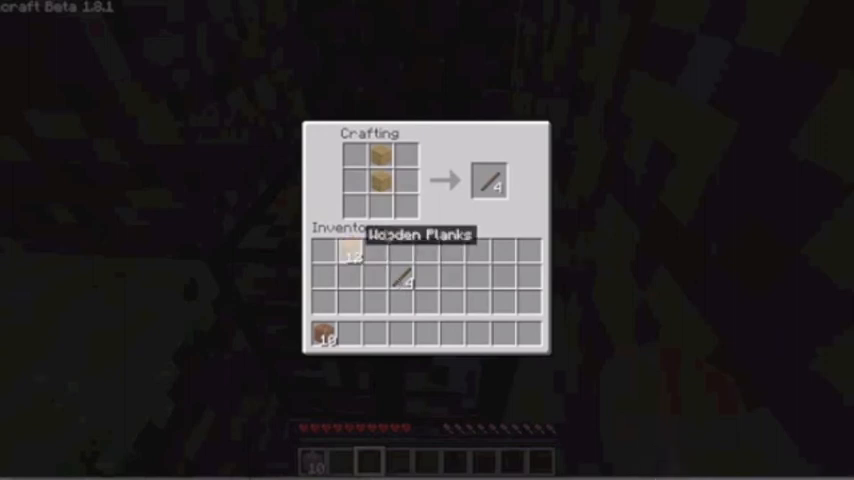
- Craft a wooden sword from two planks and a stick, earning 'Time to Strike!'
left_click(404, 278)
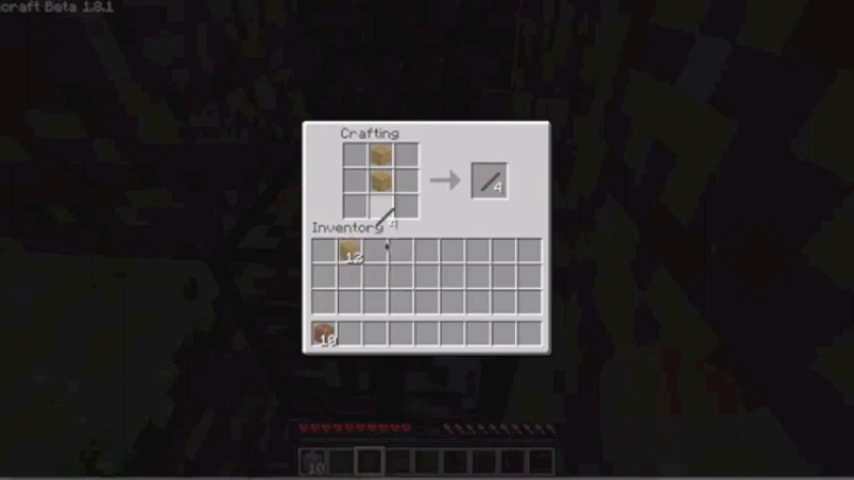
mouse_move(388, 210)
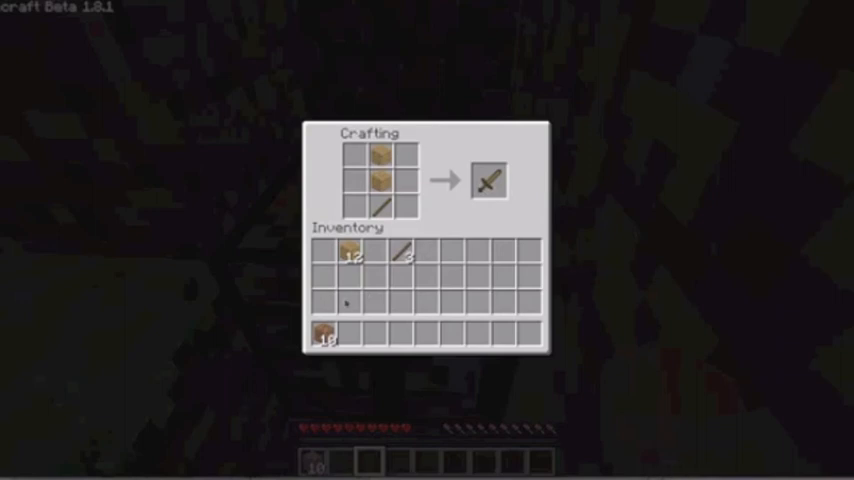
left_click(488, 180)
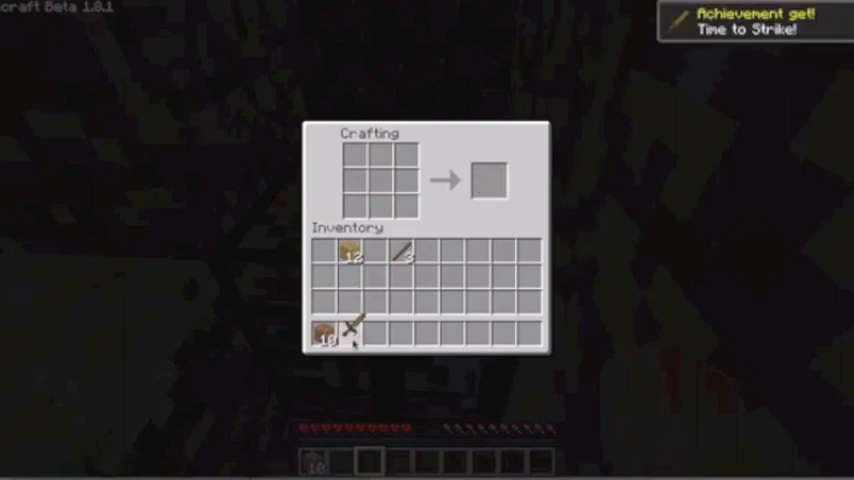
mouse_move(356, 330)
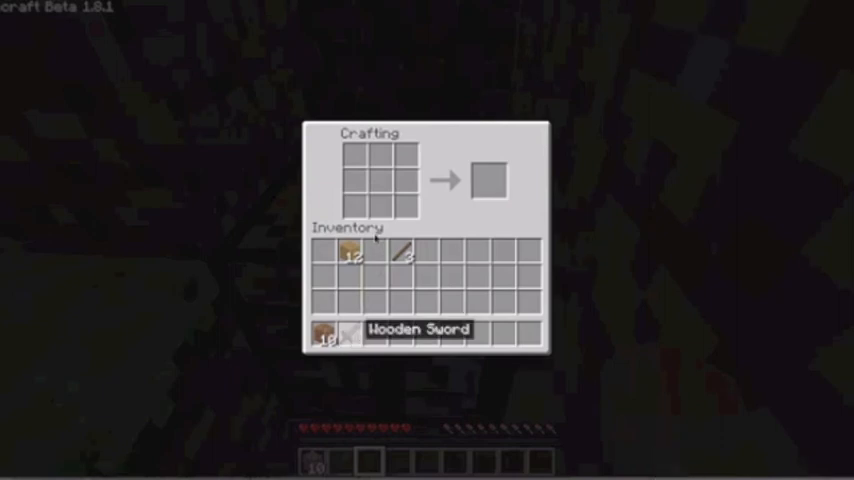
mouse_move(350, 250)
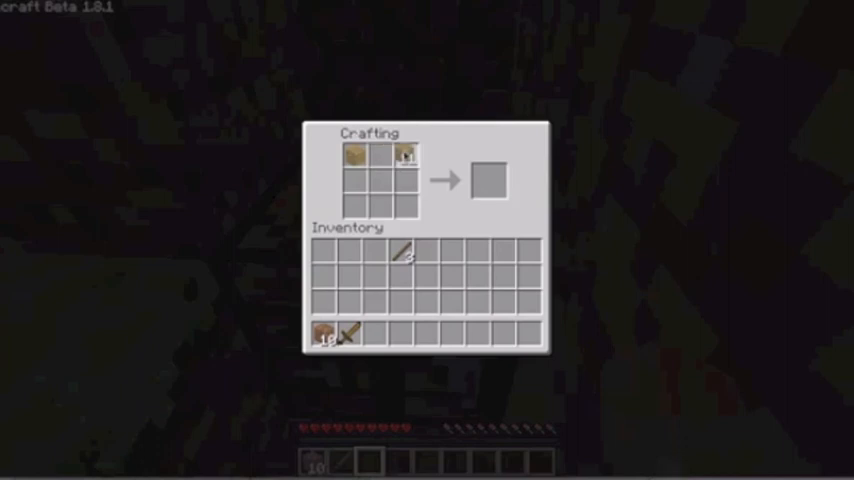
- Arrange three planks across the top row and two sticks down the middle column
left_click(382, 160)
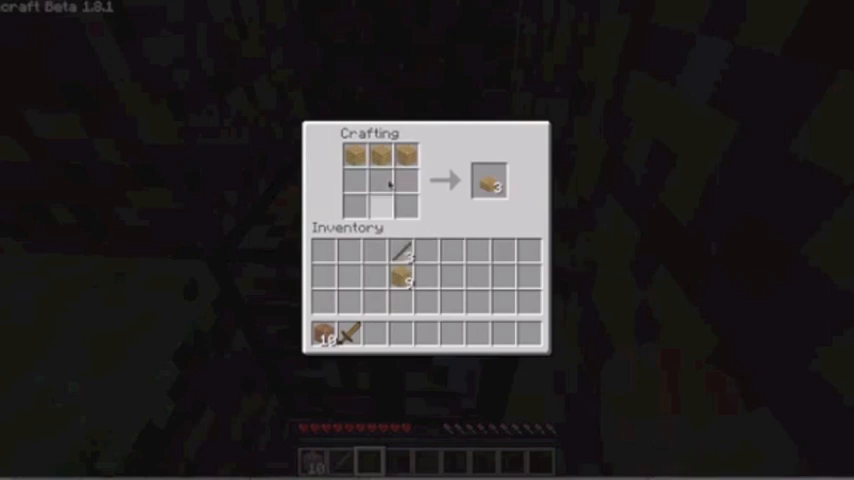
left_click(388, 188)
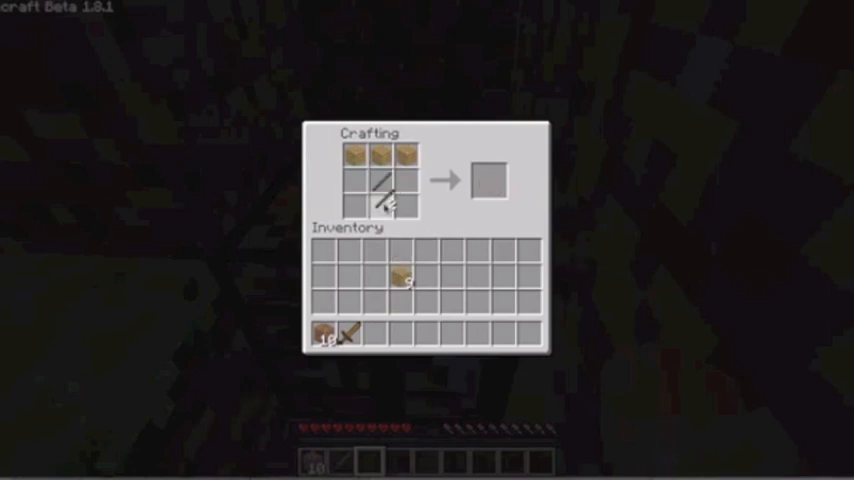
left_click(382, 208)
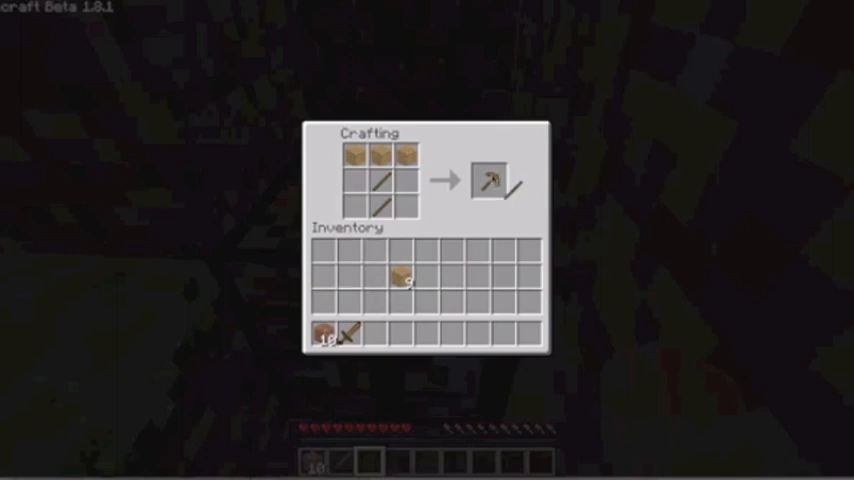
- Take the crafted wooden pickaxe and store it in the hotbar beside the sword
left_click(492, 180)
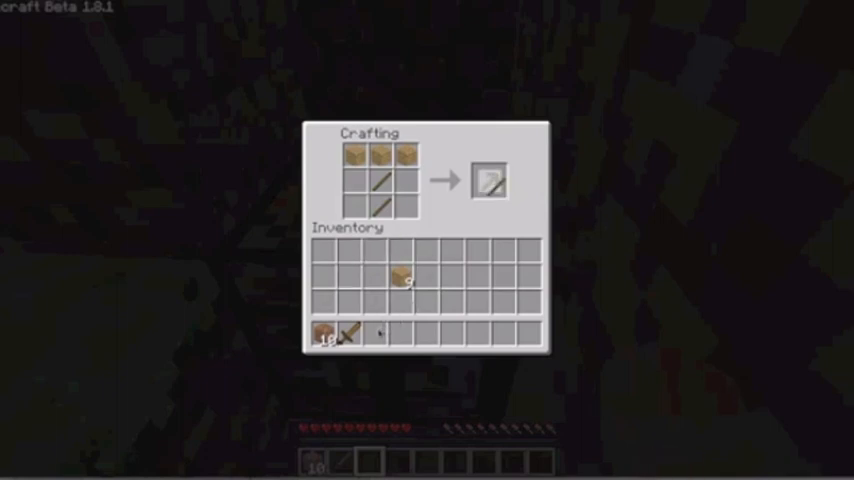
left_click(490, 180)
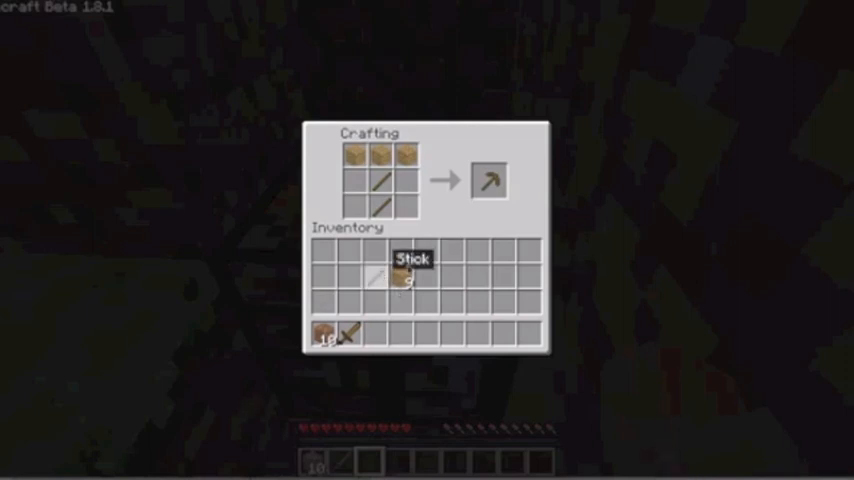
mouse_move(488, 180)
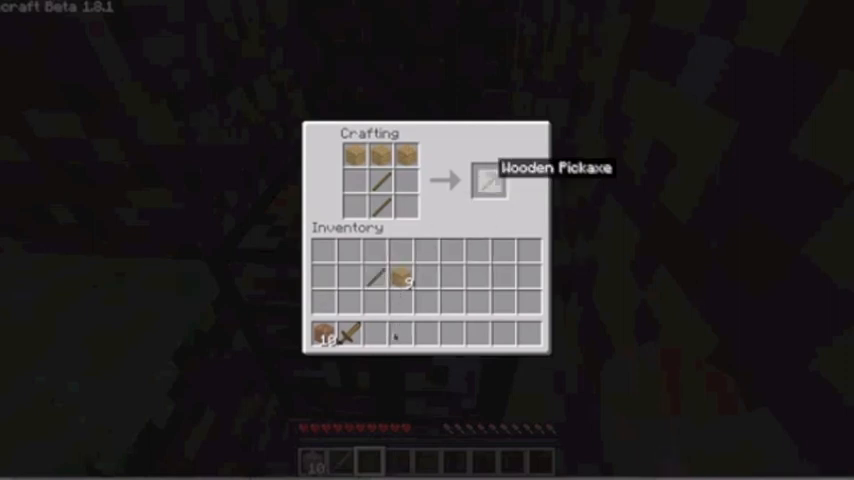
left_click(488, 180)
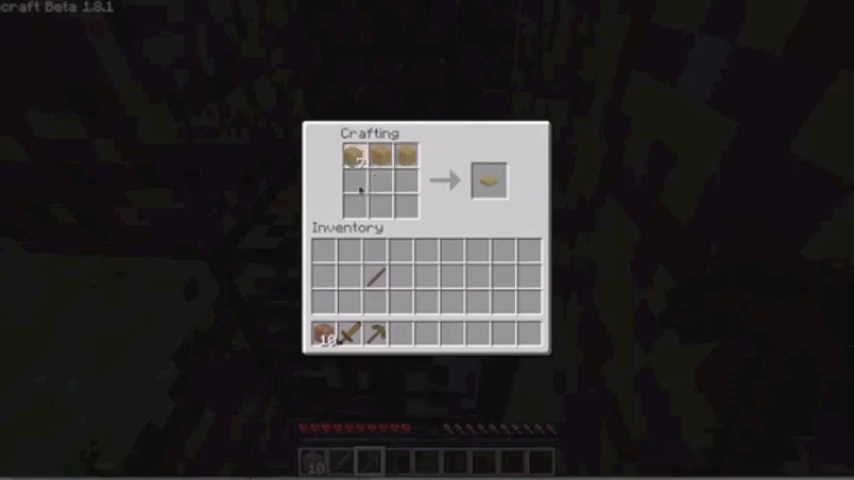
- Fill a ring of eight planks, take the chest into the inventory and close the window
left_click(490, 180)
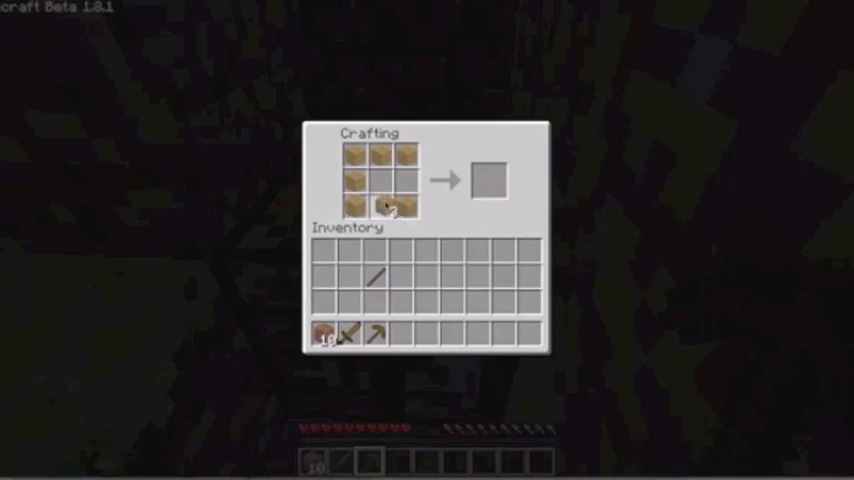
left_click(396, 180)
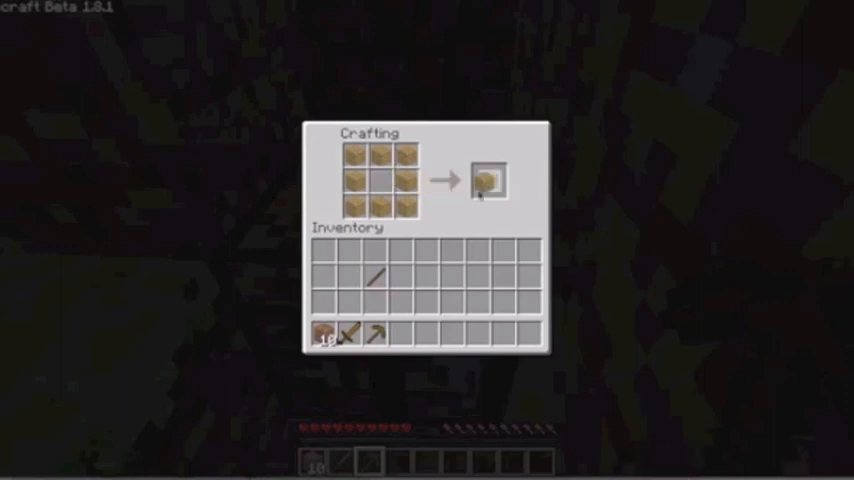
left_click(488, 180)
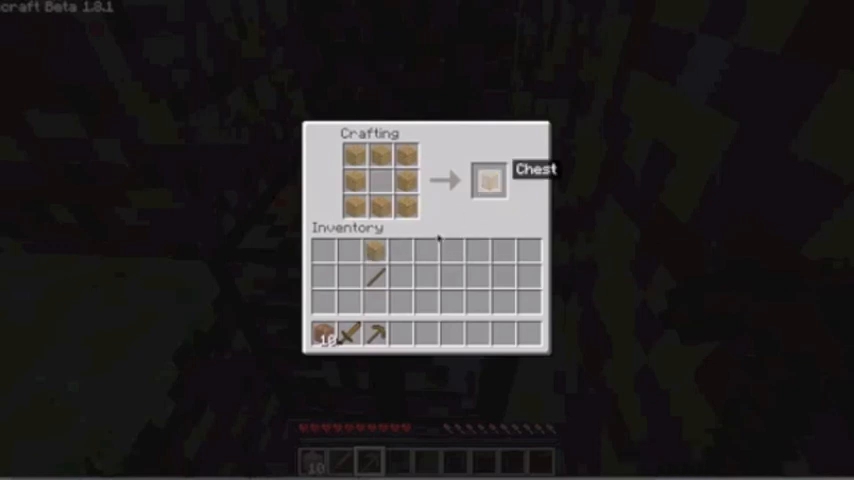
left_click(488, 180)
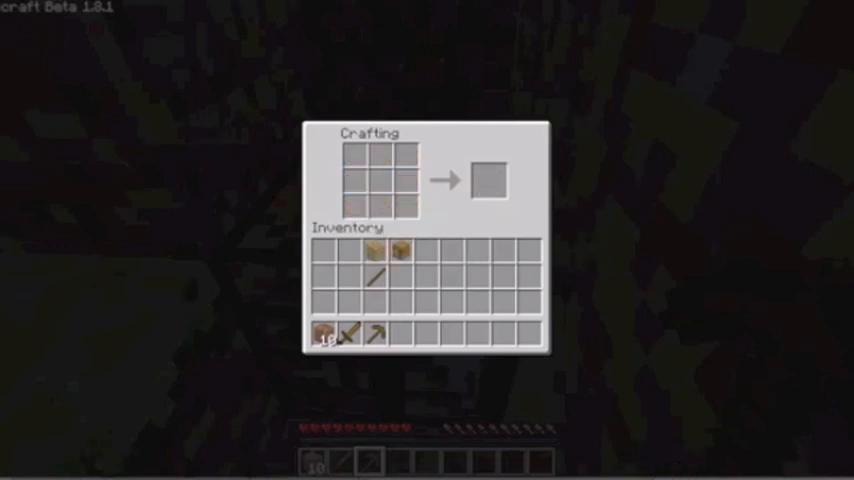
key("Escape")
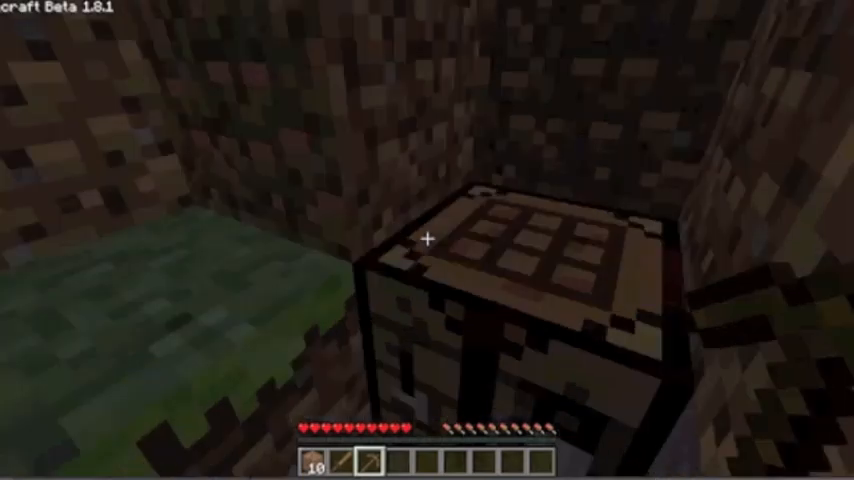
mouse_move(428, 240)
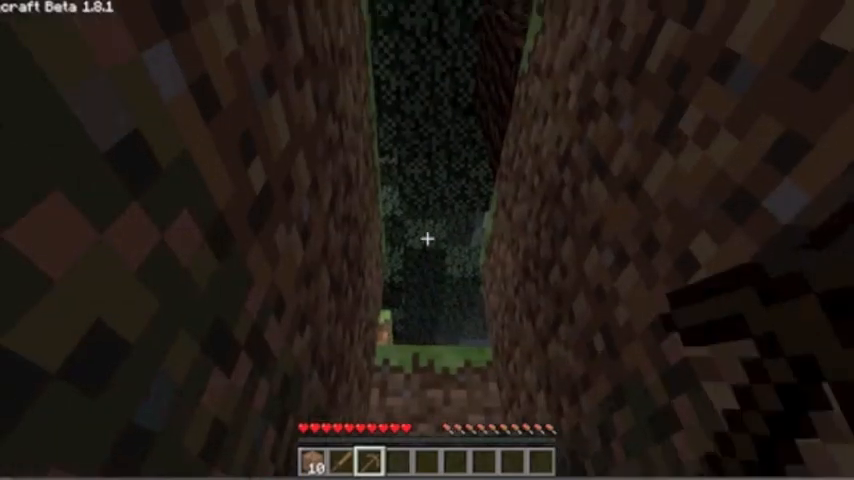